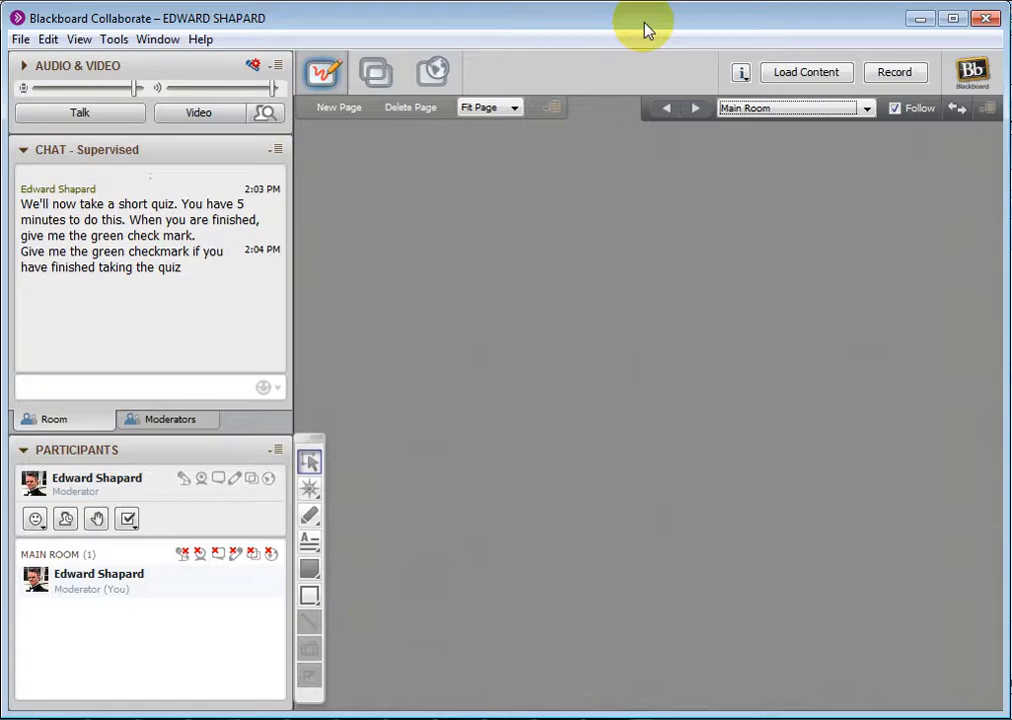
mouse_move(170, 22)
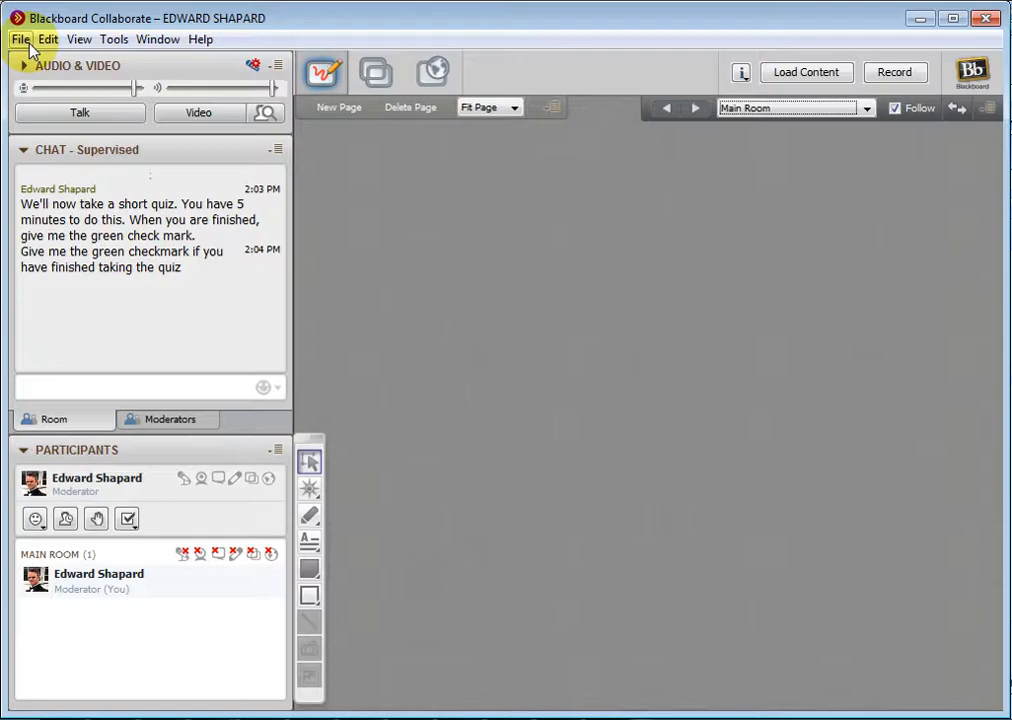
- Open the session plan file 2.01.elpx from the File menu
click(20, 40)
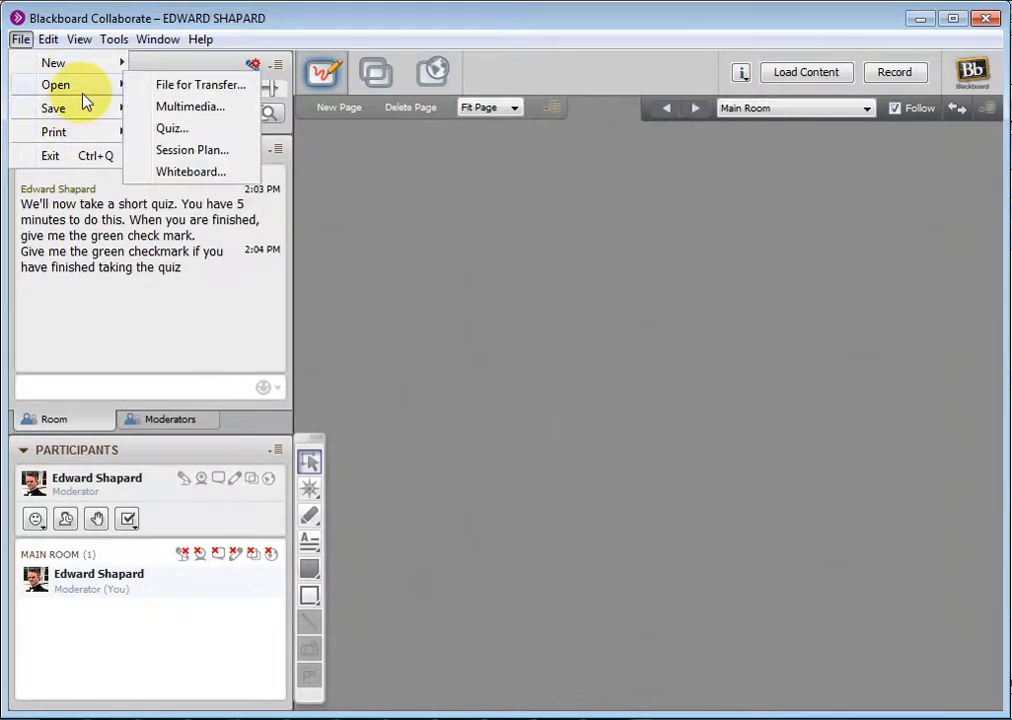
click(192, 148)
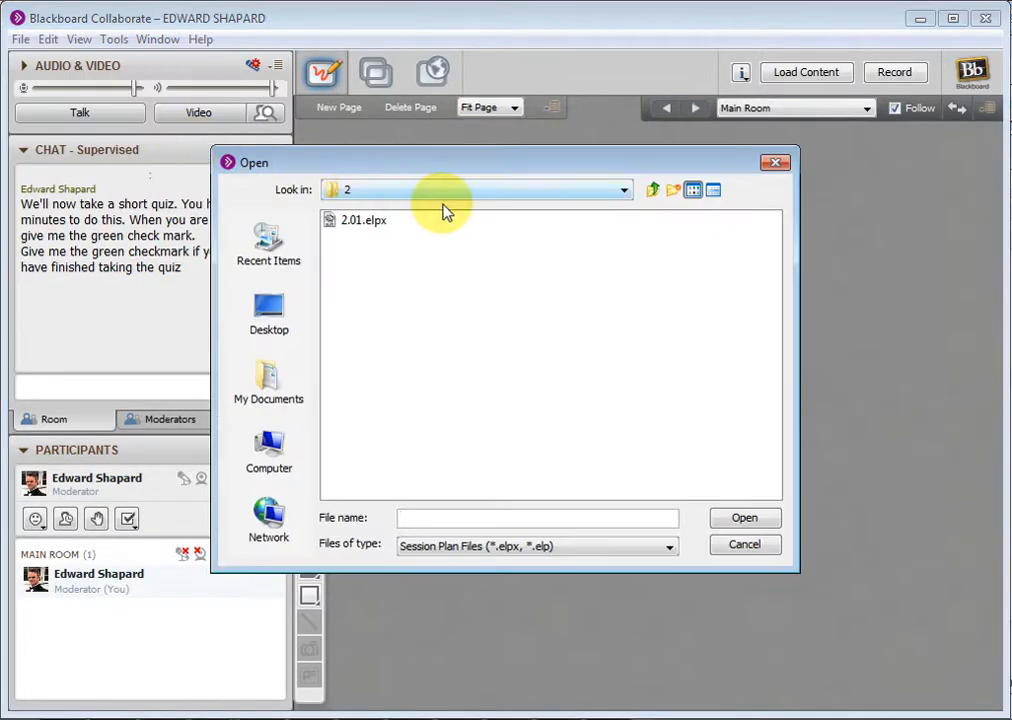
click(744, 516)
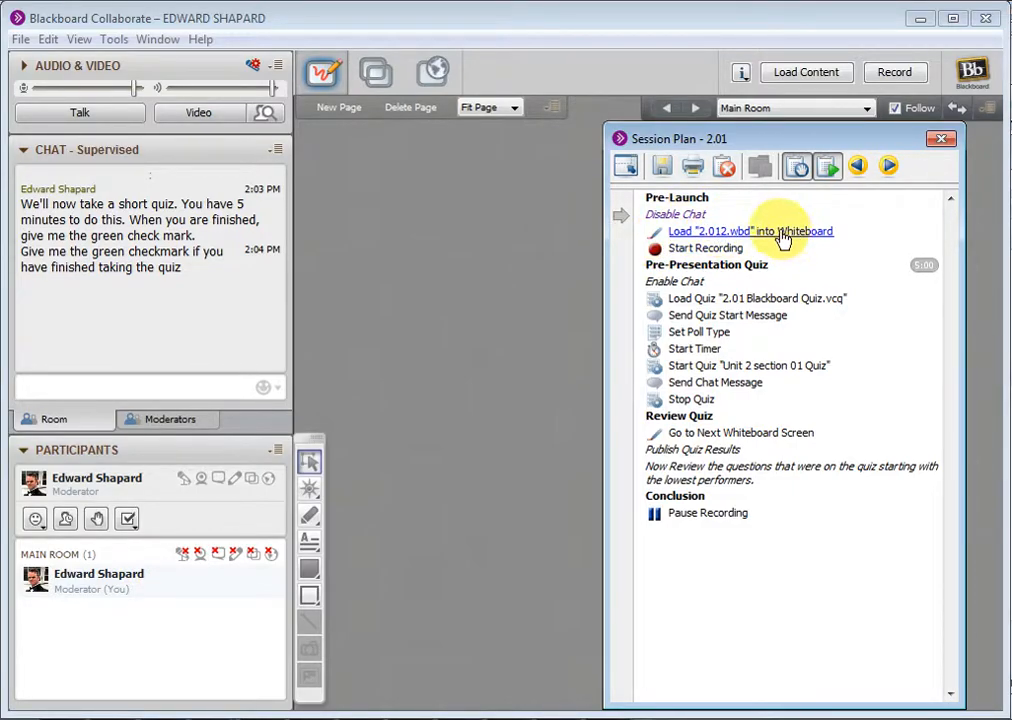
- Run the pre-launch steps: load 2.012.wbd onto the whiteboard and start recording
click(750, 232)
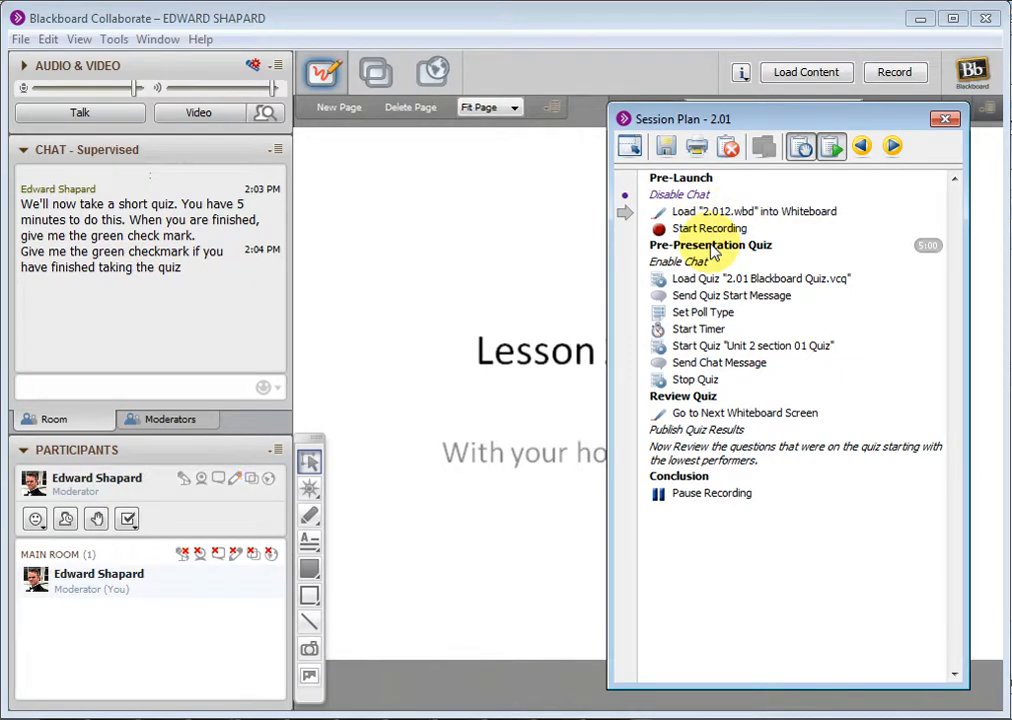
click(710, 244)
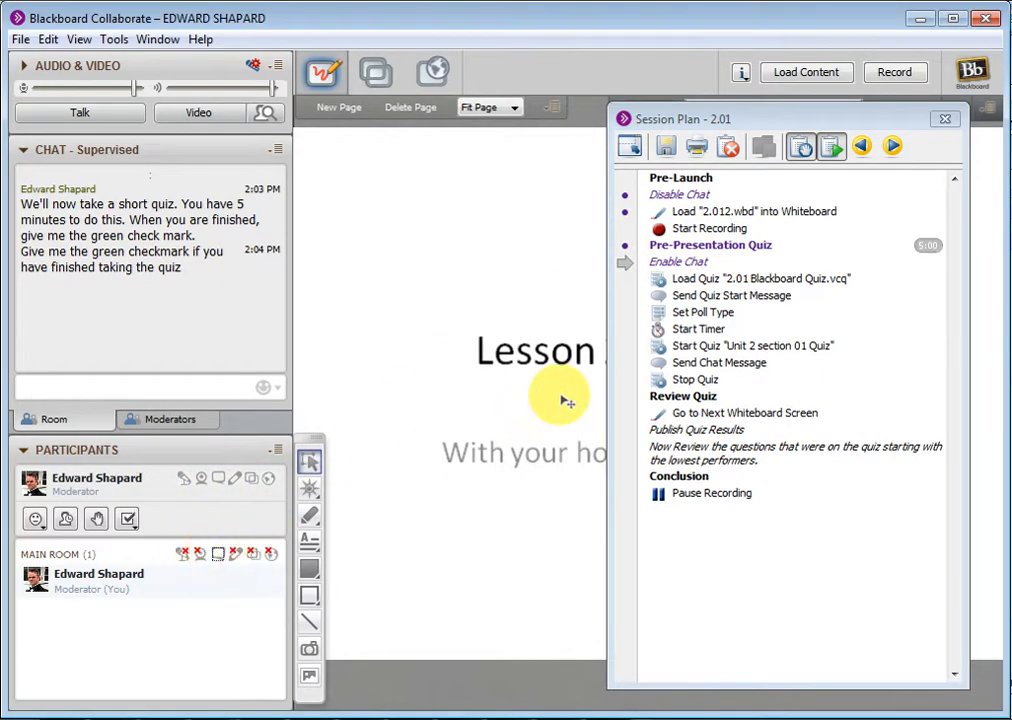
mouse_move(744, 284)
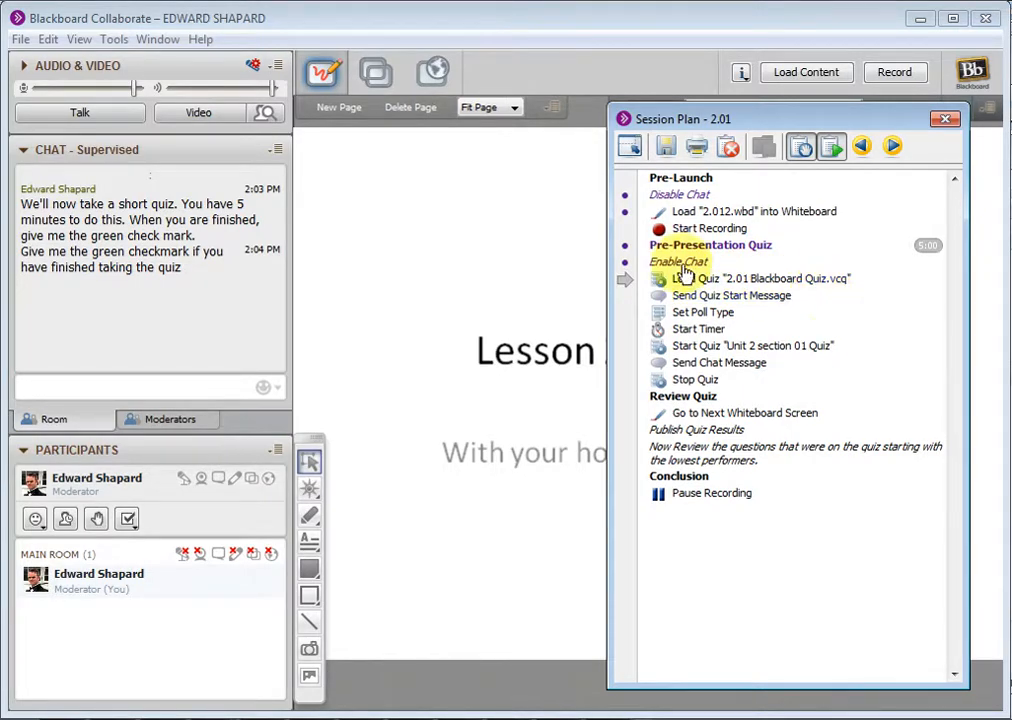
- Load 2.01 Blackboard Quiz.vcq, send the quiz start message and dismiss the announcement
click(20, 40)
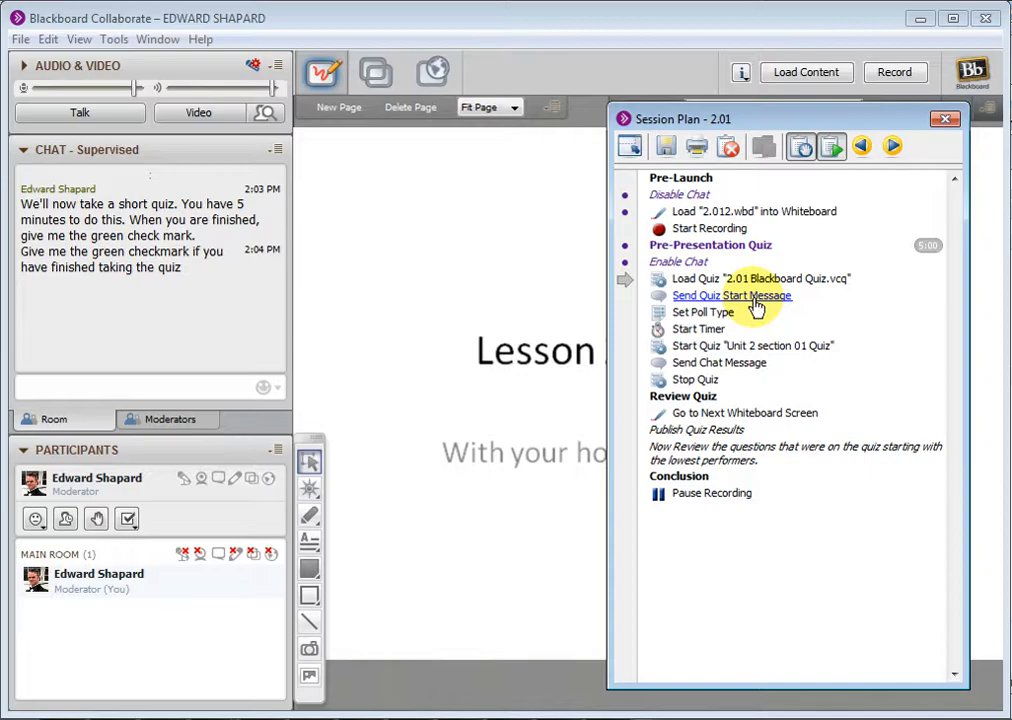
click(732, 296)
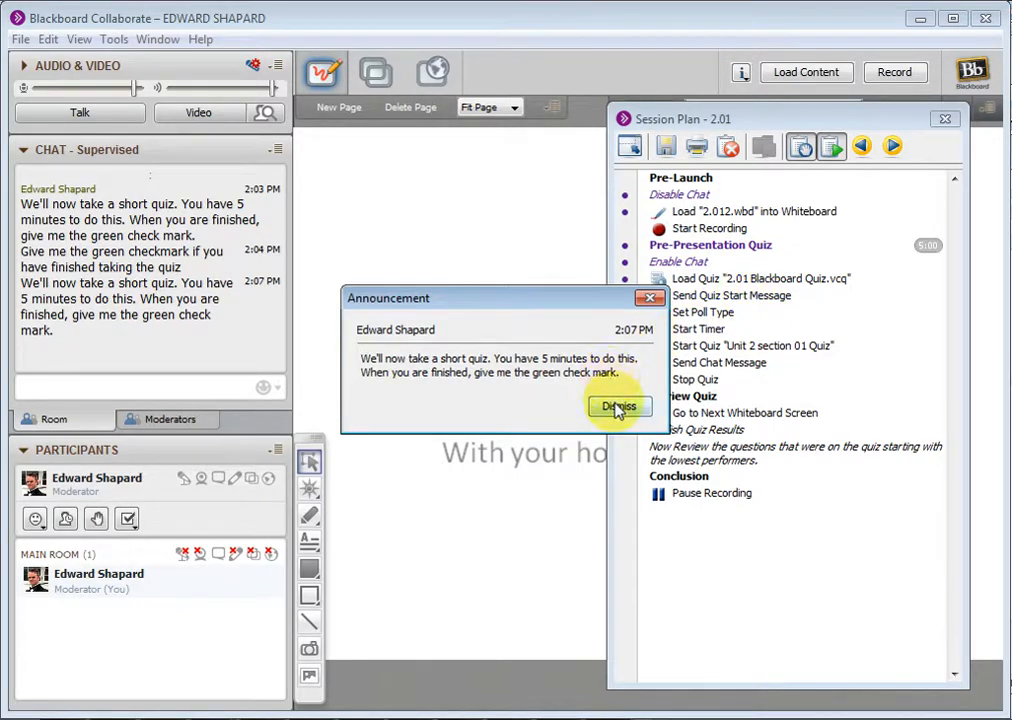
click(620, 408)
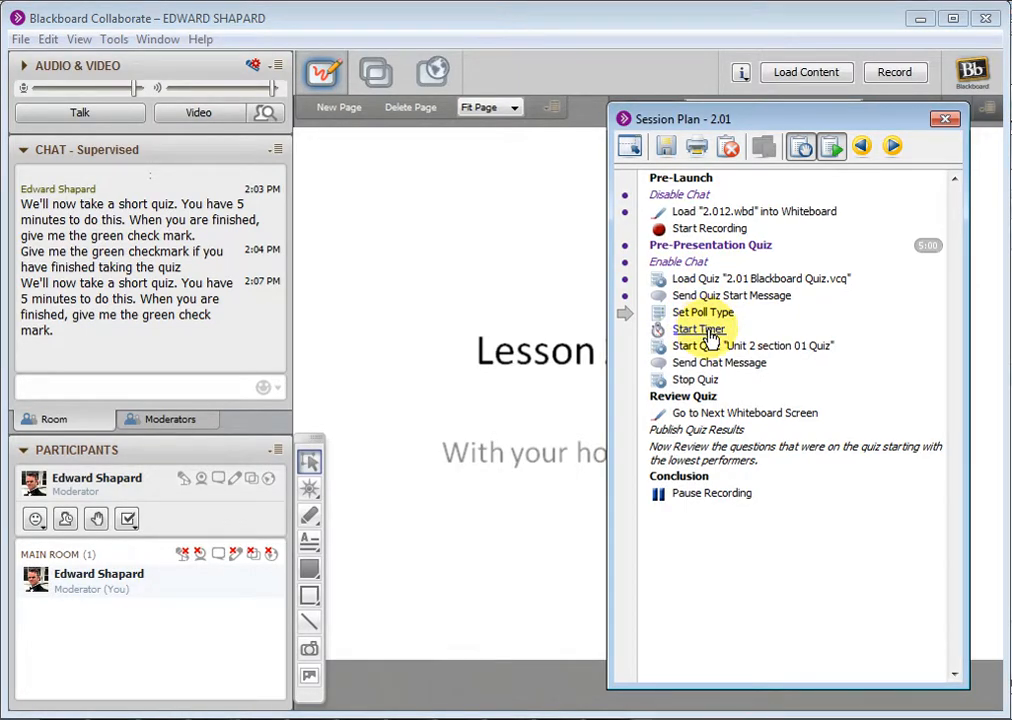
- Start the quiz timer and acknowledge the Operation Failed message
click(700, 328)
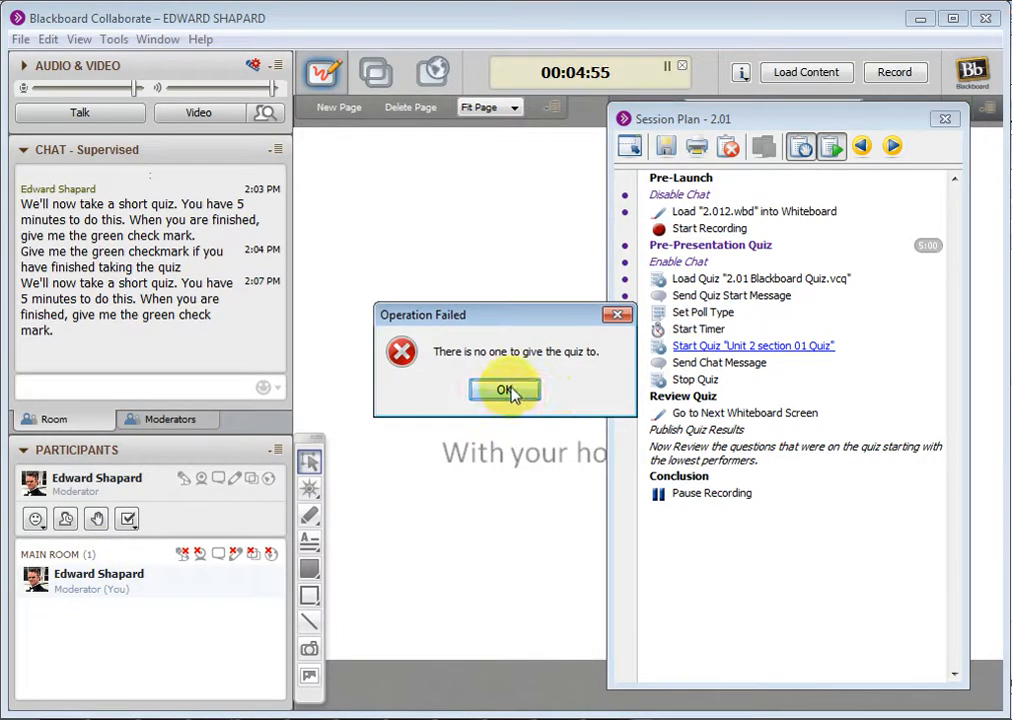
click(504, 388)
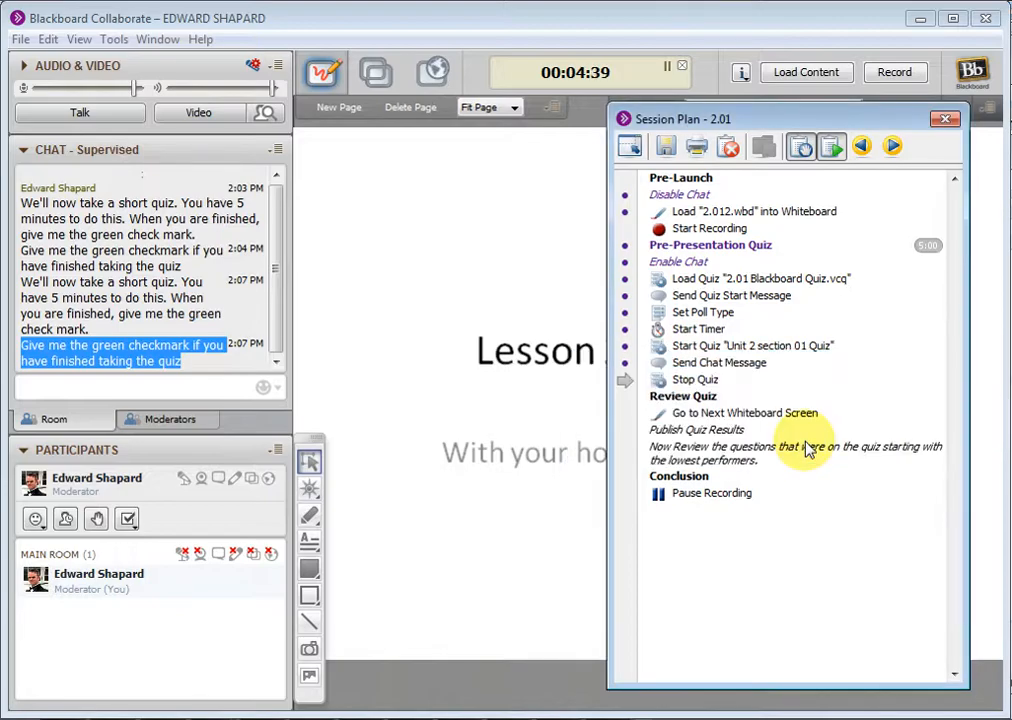
mouse_move(748, 432)
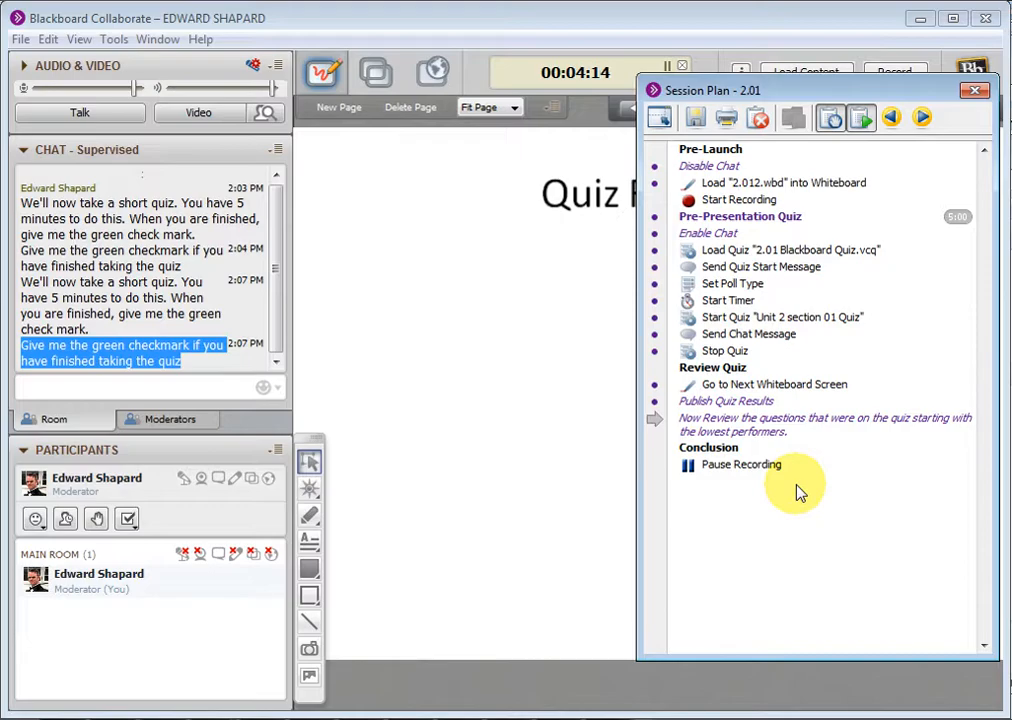
mouse_move(900, 90)
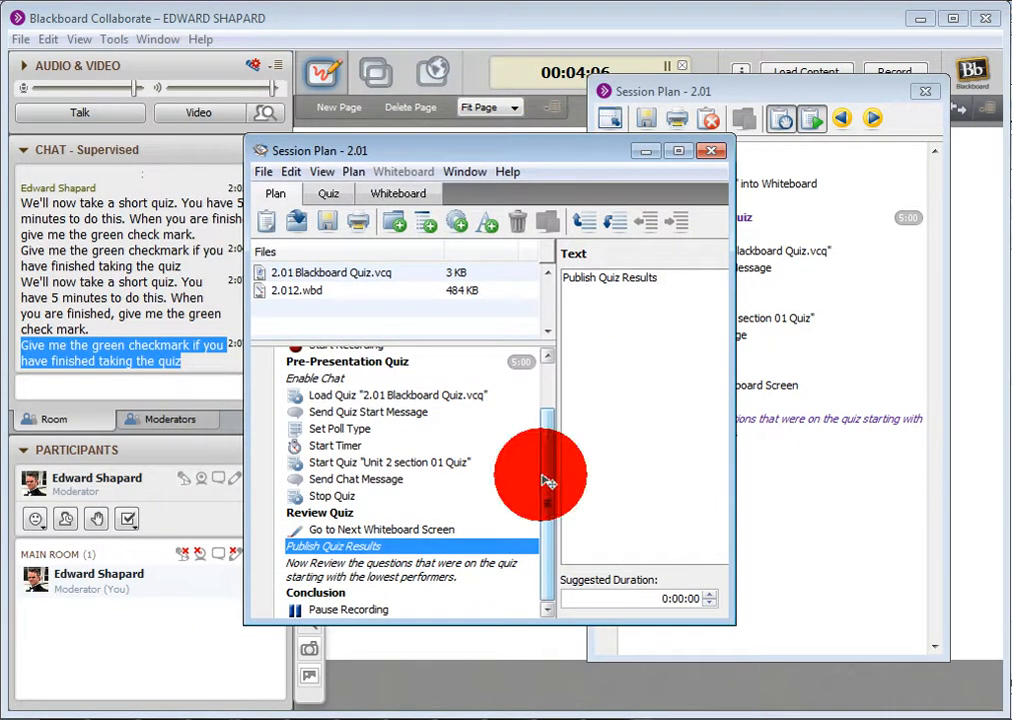
- Select 2.012.wbd in the editor, close the editor and decline saving whiteboard changes
click(330, 272)
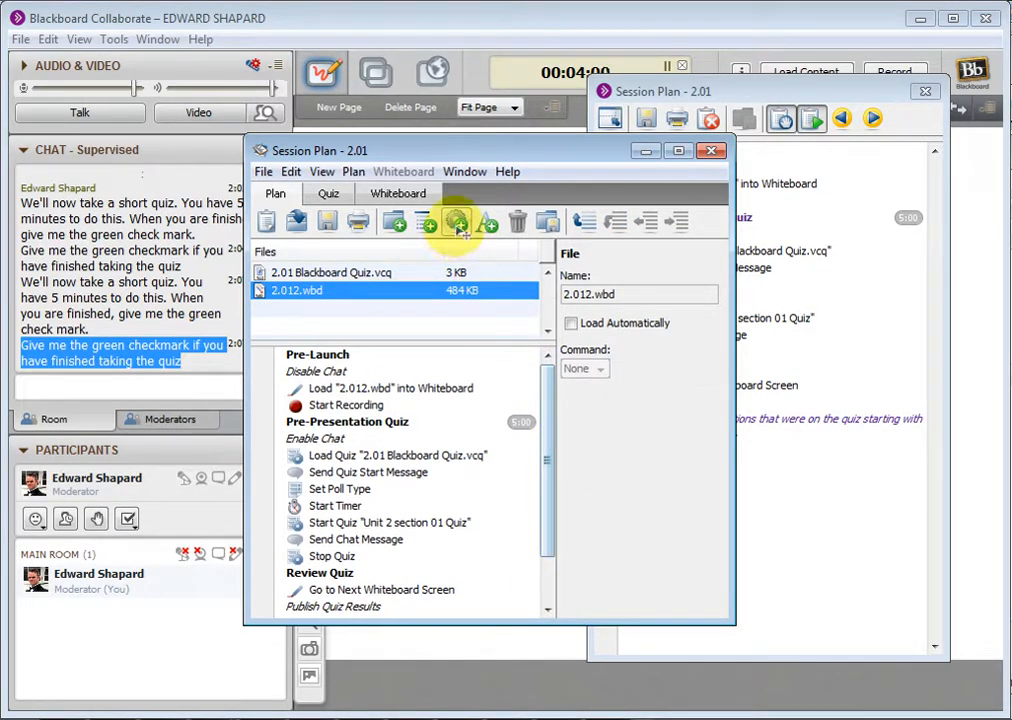
click(456, 222)
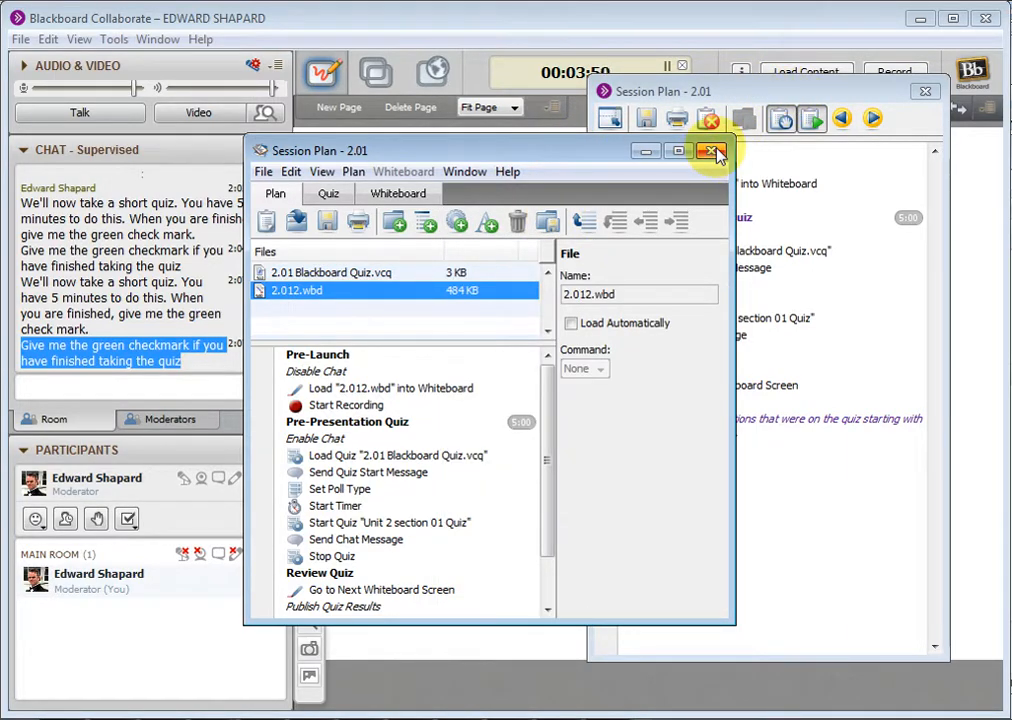
click(712, 150)
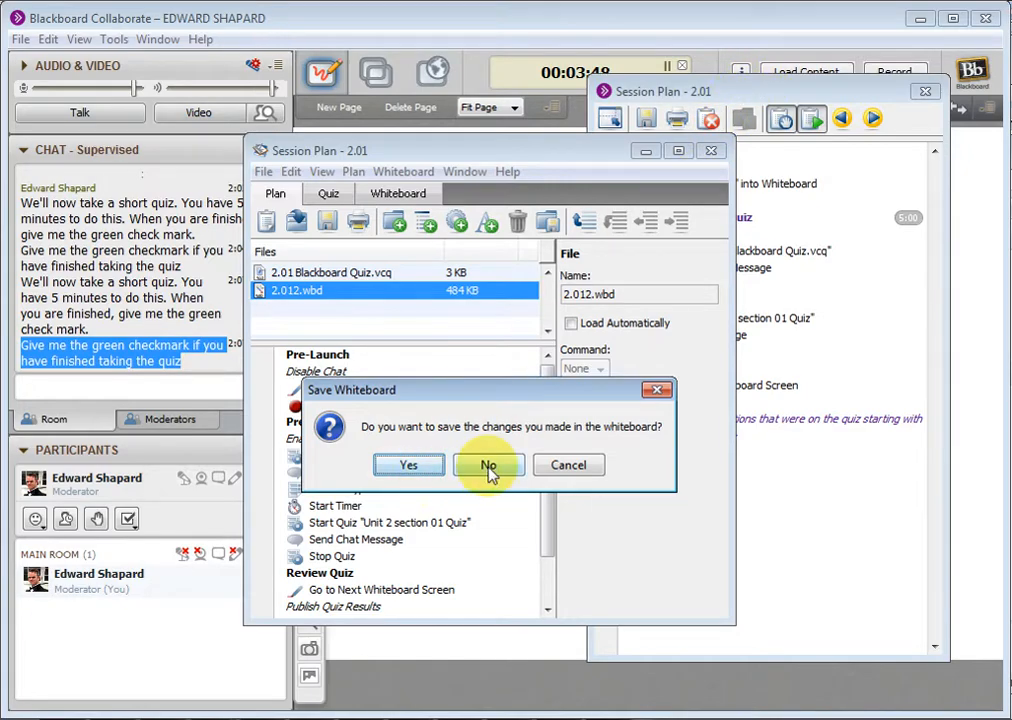
click(488, 464)
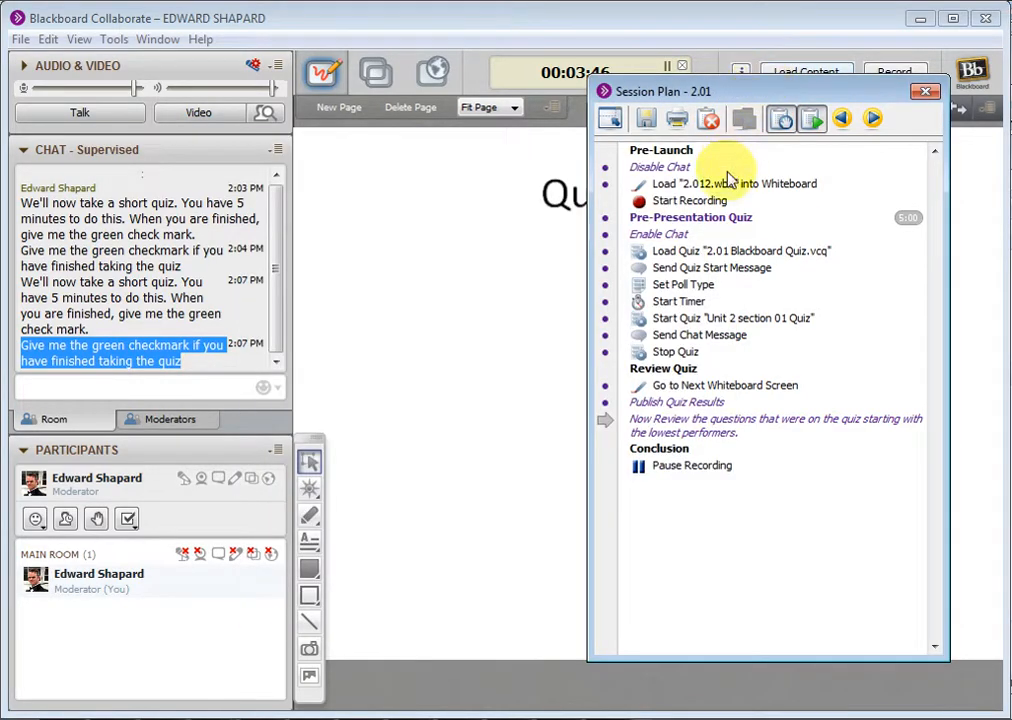